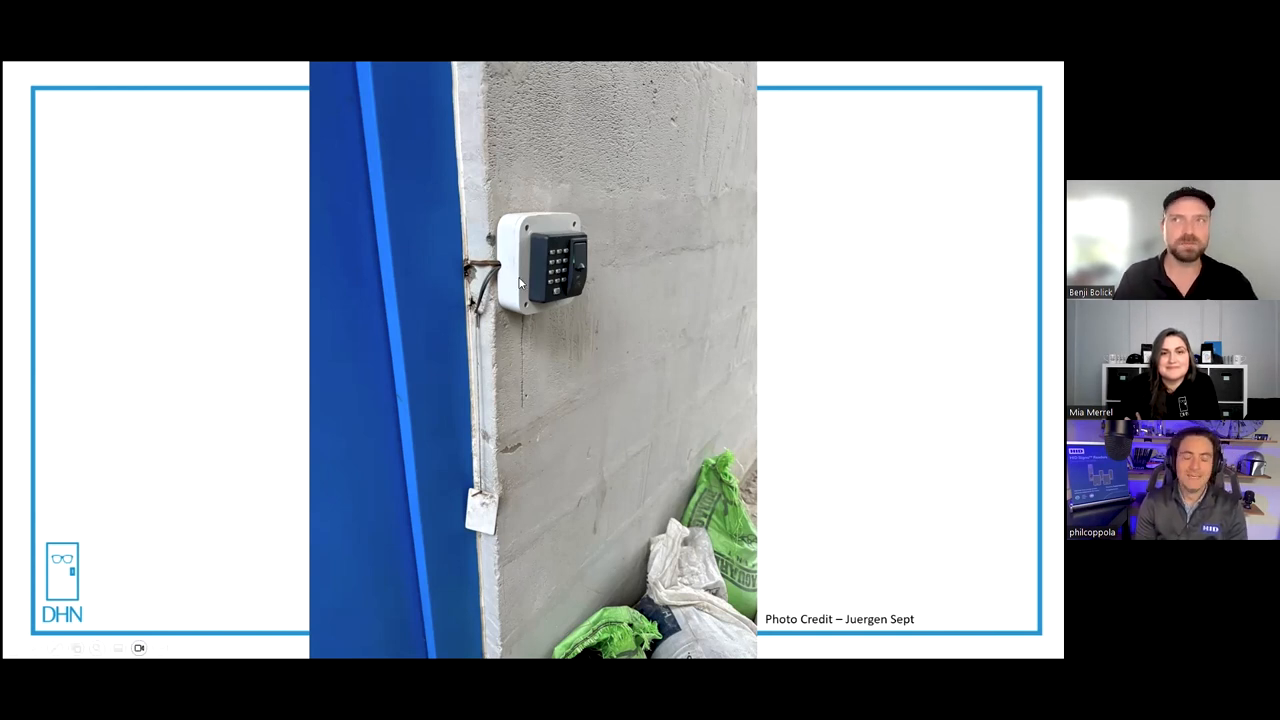
pyautogui.moveTo(524, 232)
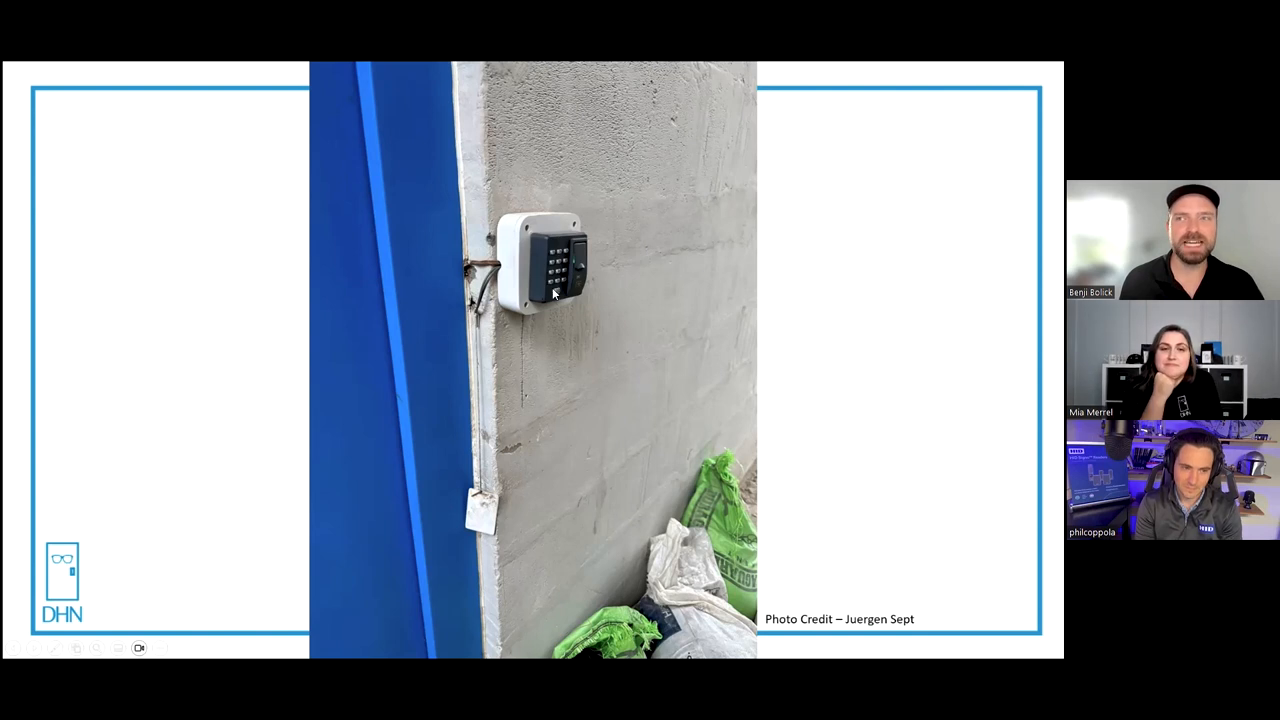
pyautogui.moveTo(518, 264)
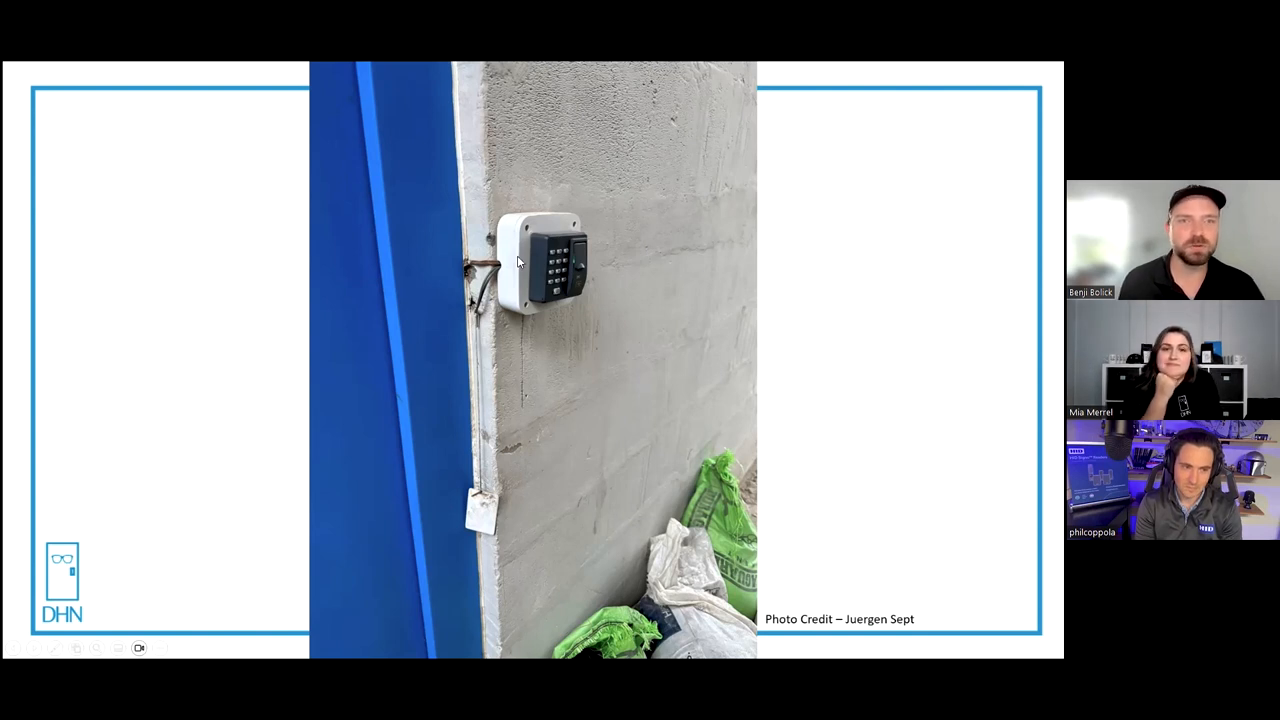
pyautogui.moveTo(444, 206)
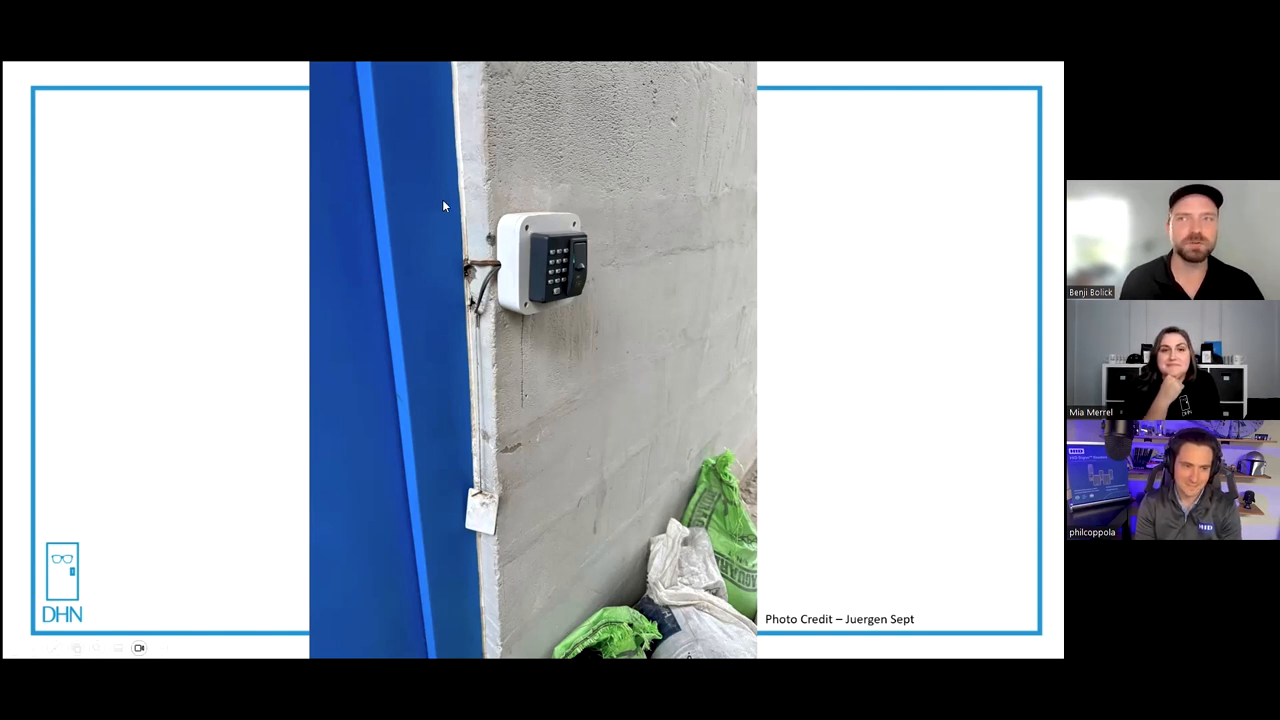
pyautogui.moveTo(860, 270)
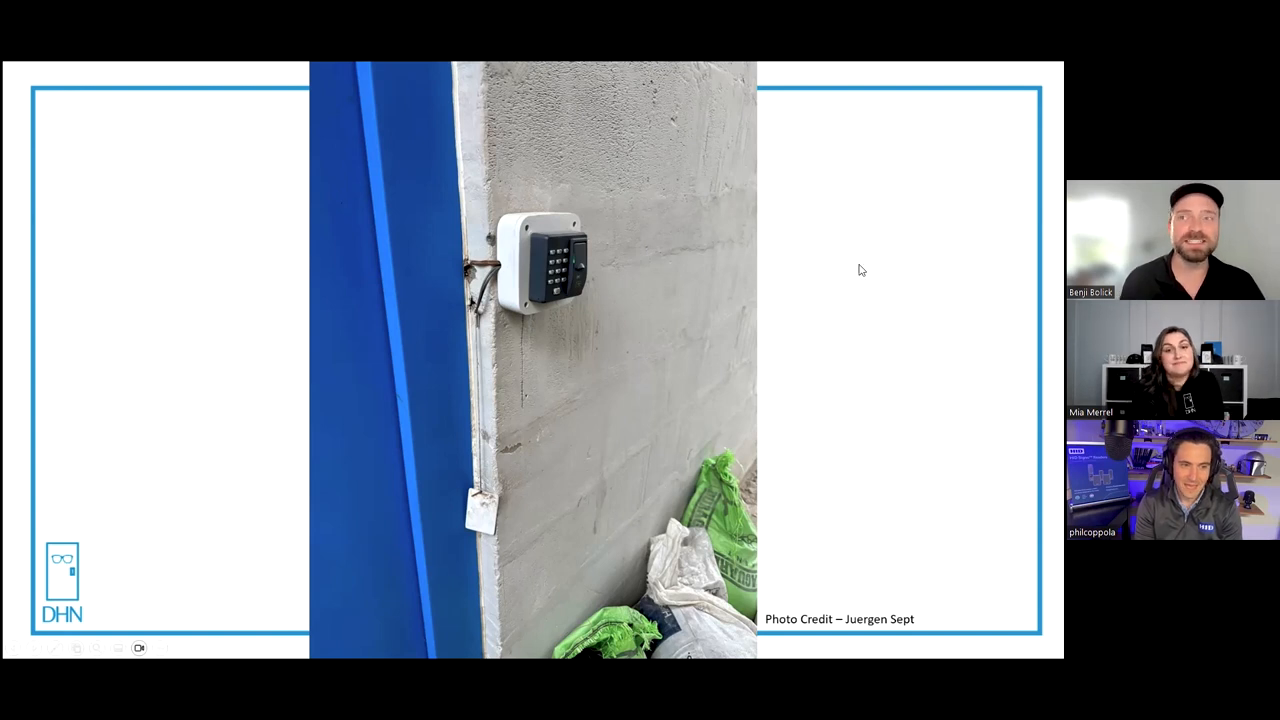
pyautogui.moveTo(490, 296)
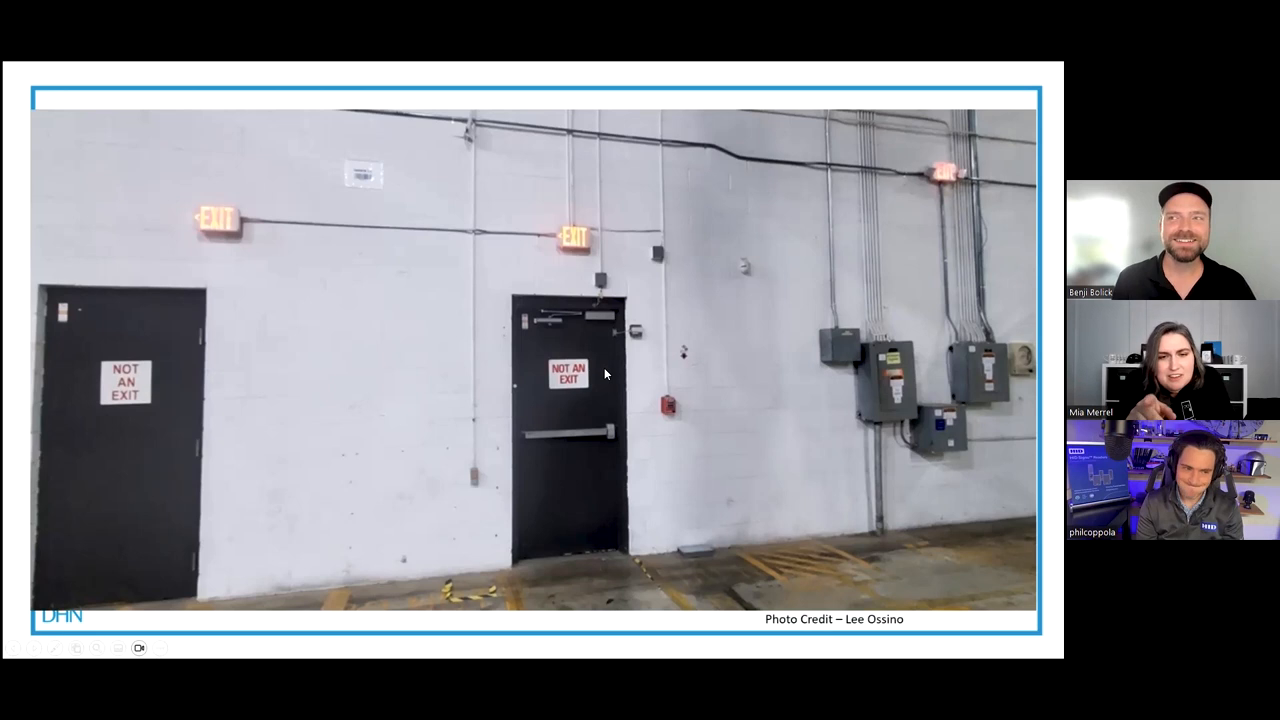
pyautogui.moveTo(620, 336)
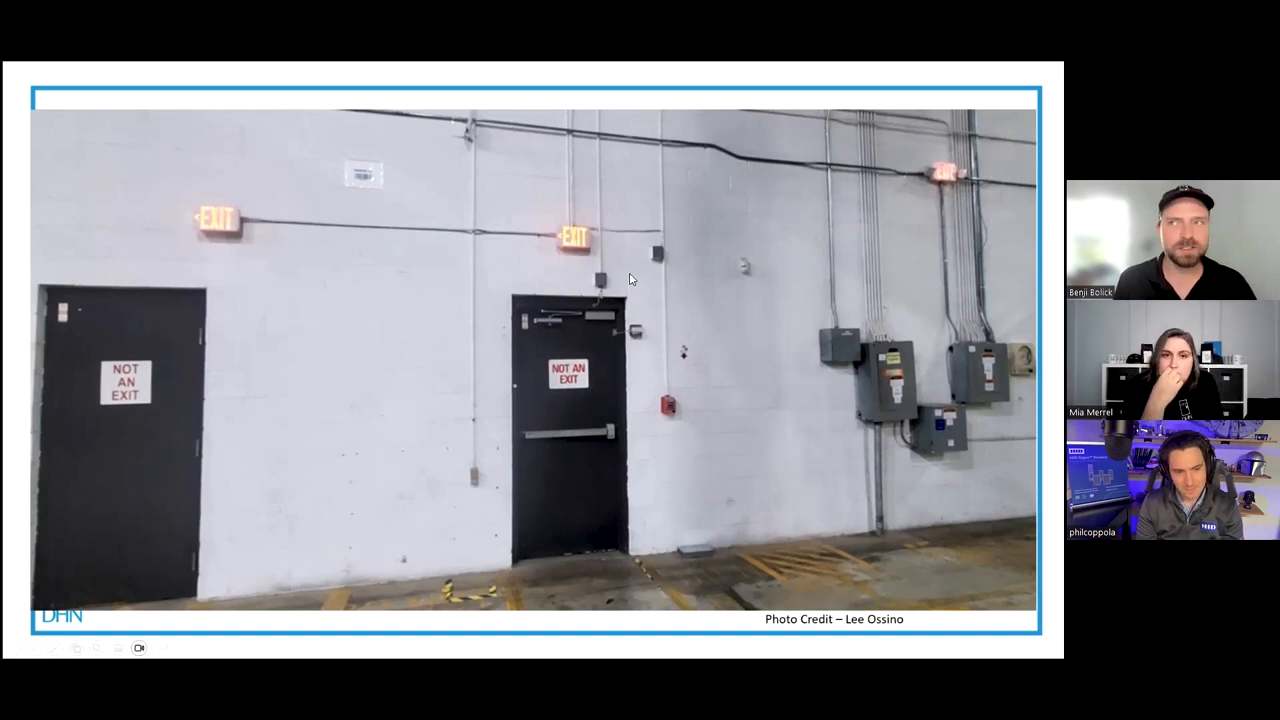
pyautogui.moveTo(478, 482)
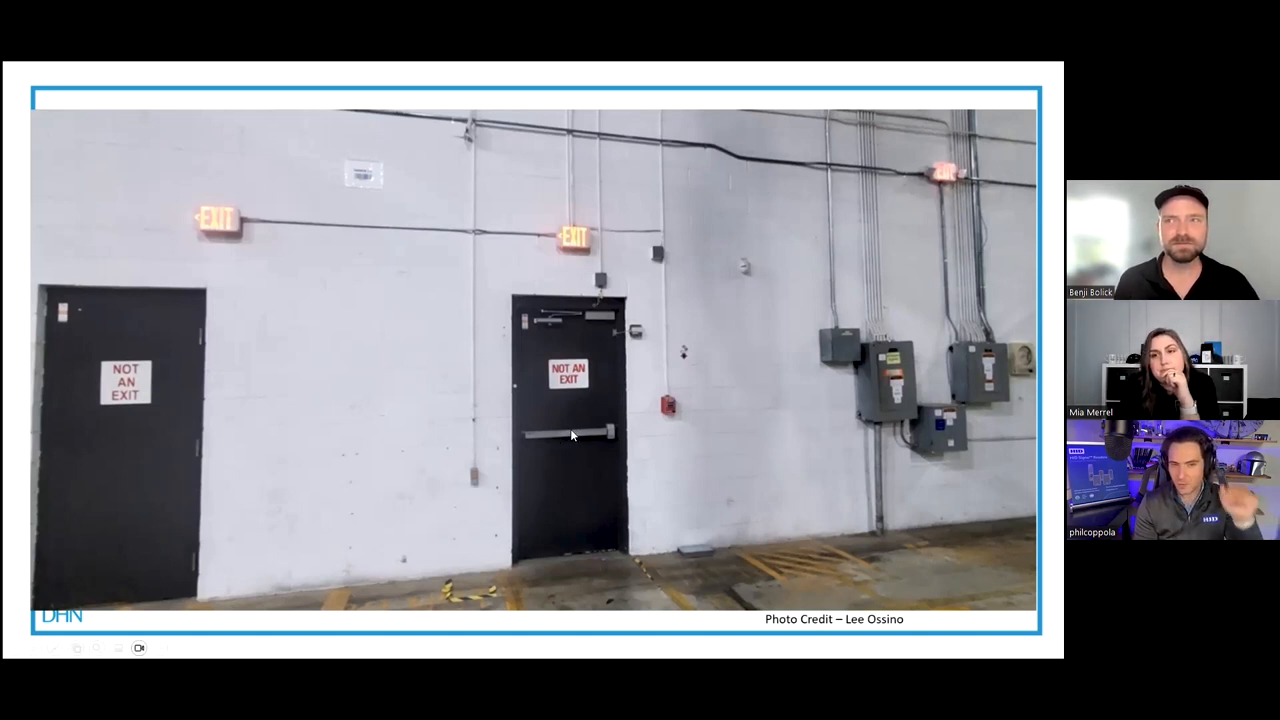
pyautogui.moveTo(584, 438)
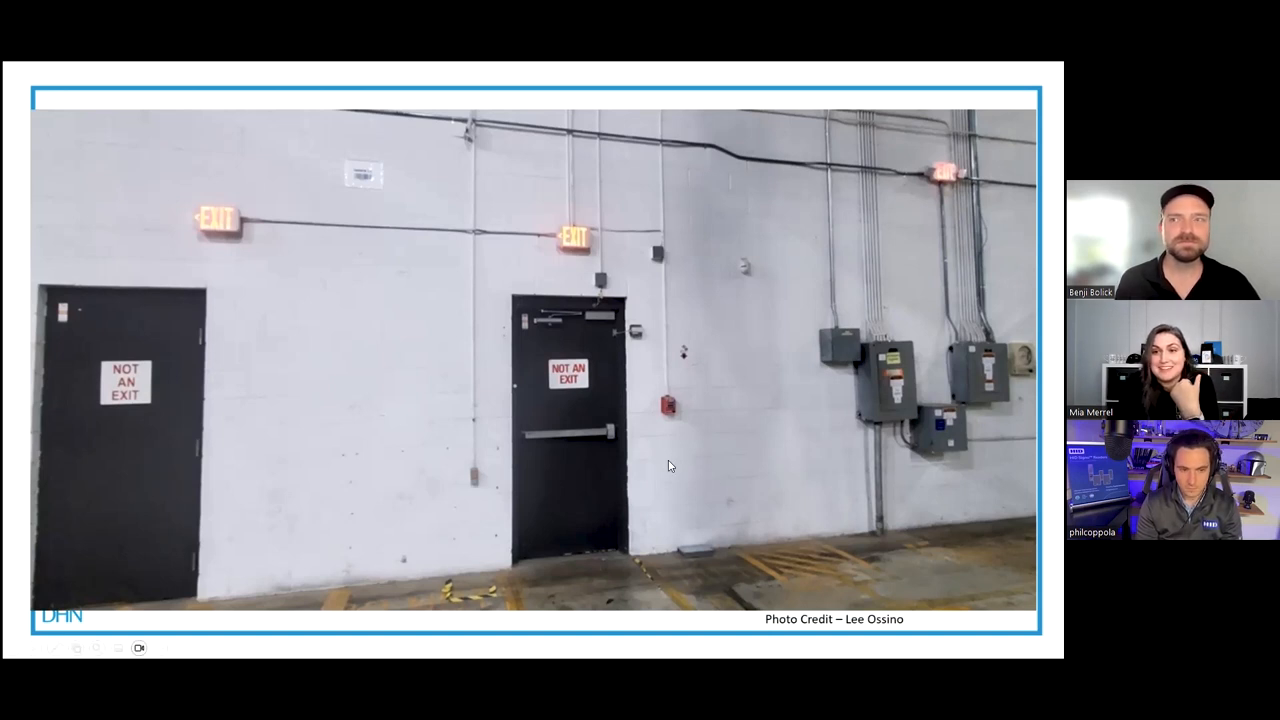
pyautogui.moveTo(640, 464)
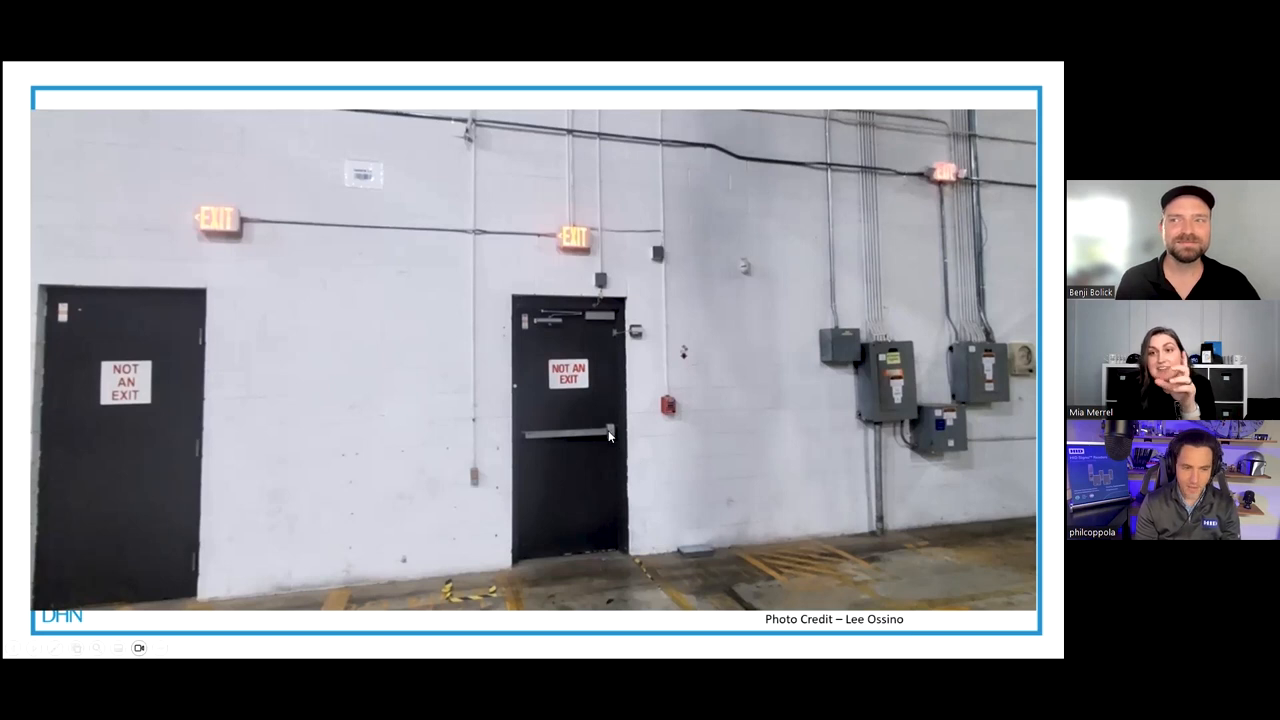
pyautogui.moveTo(604, 432)
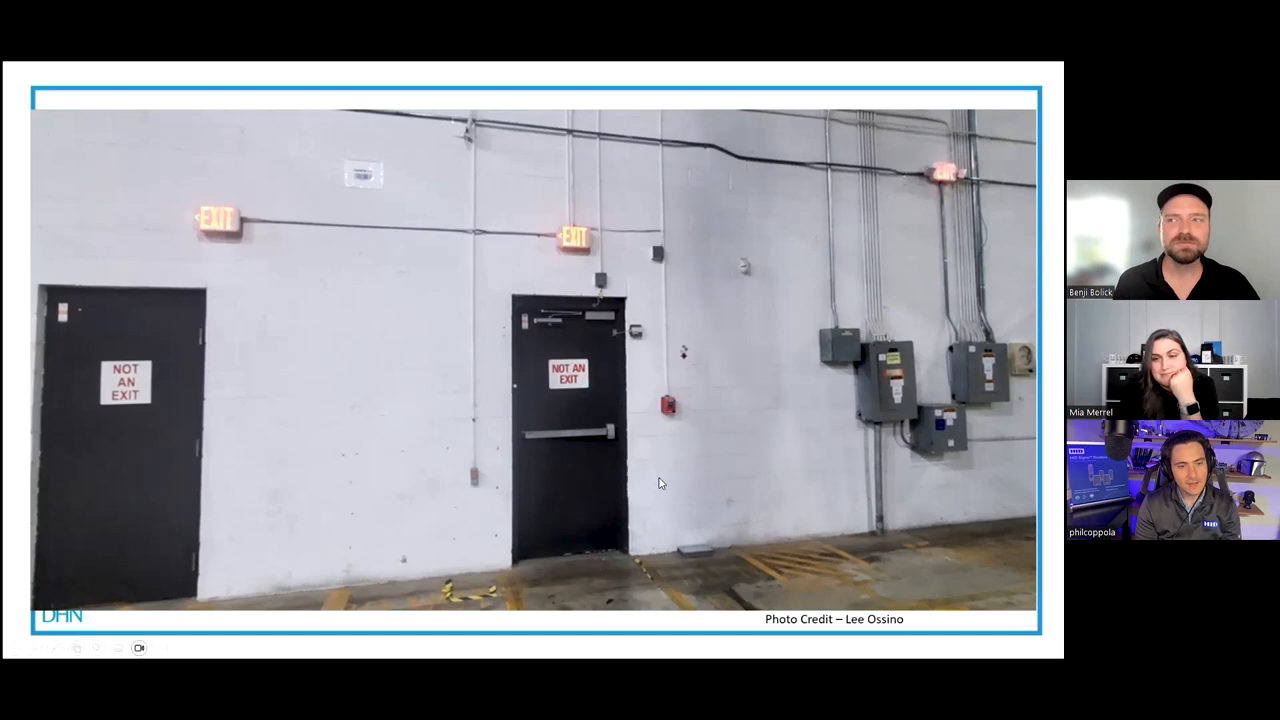
pyautogui.moveTo(664, 456)
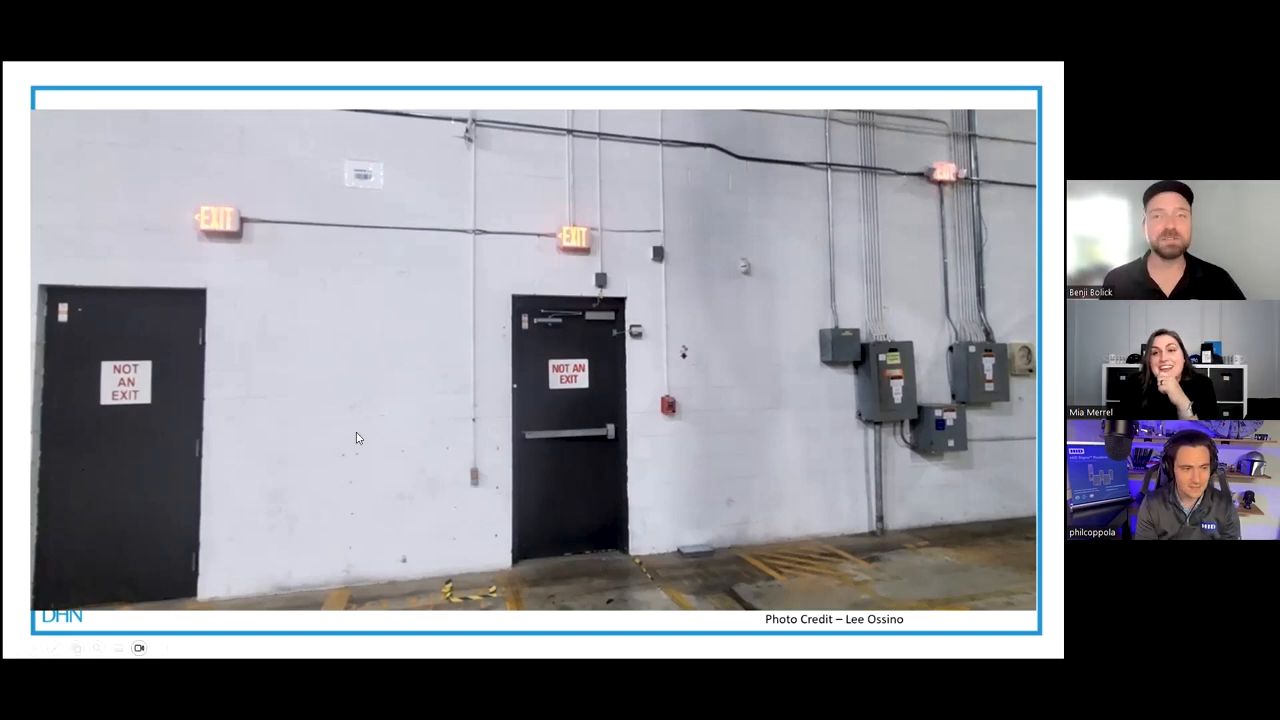
pyautogui.moveTo(168, 496)
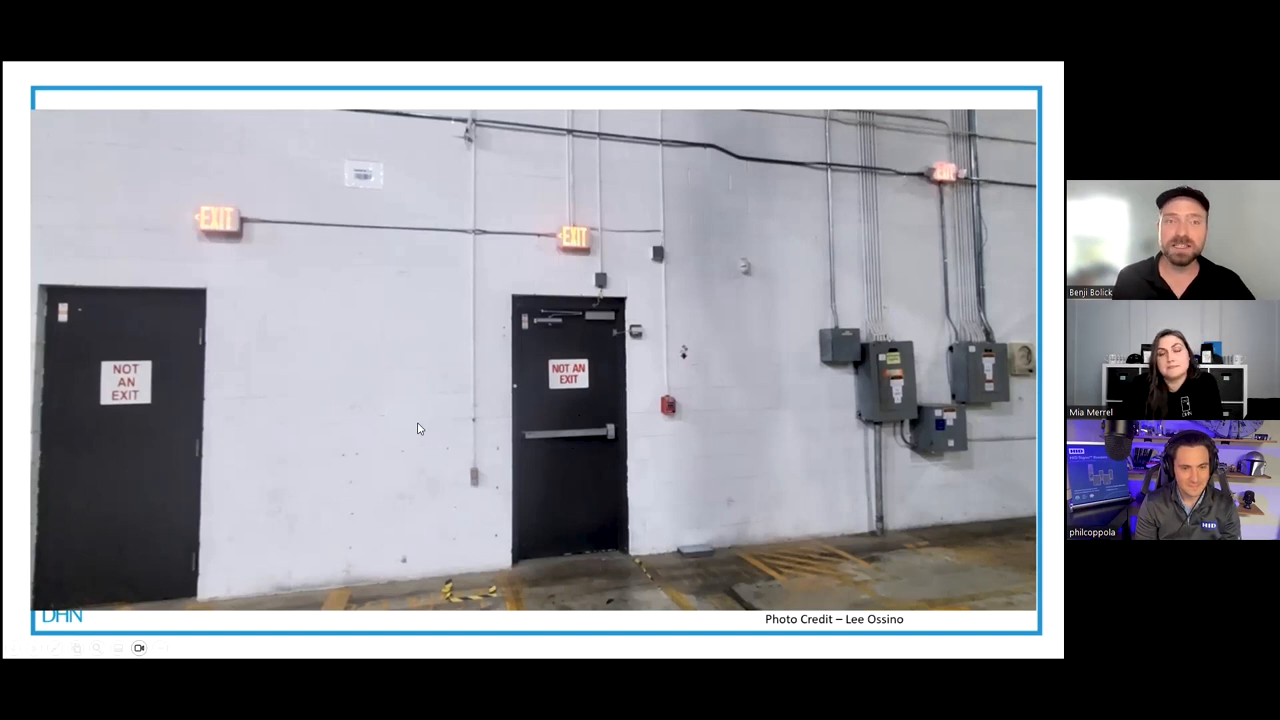
pyautogui.moveTo(604, 306)
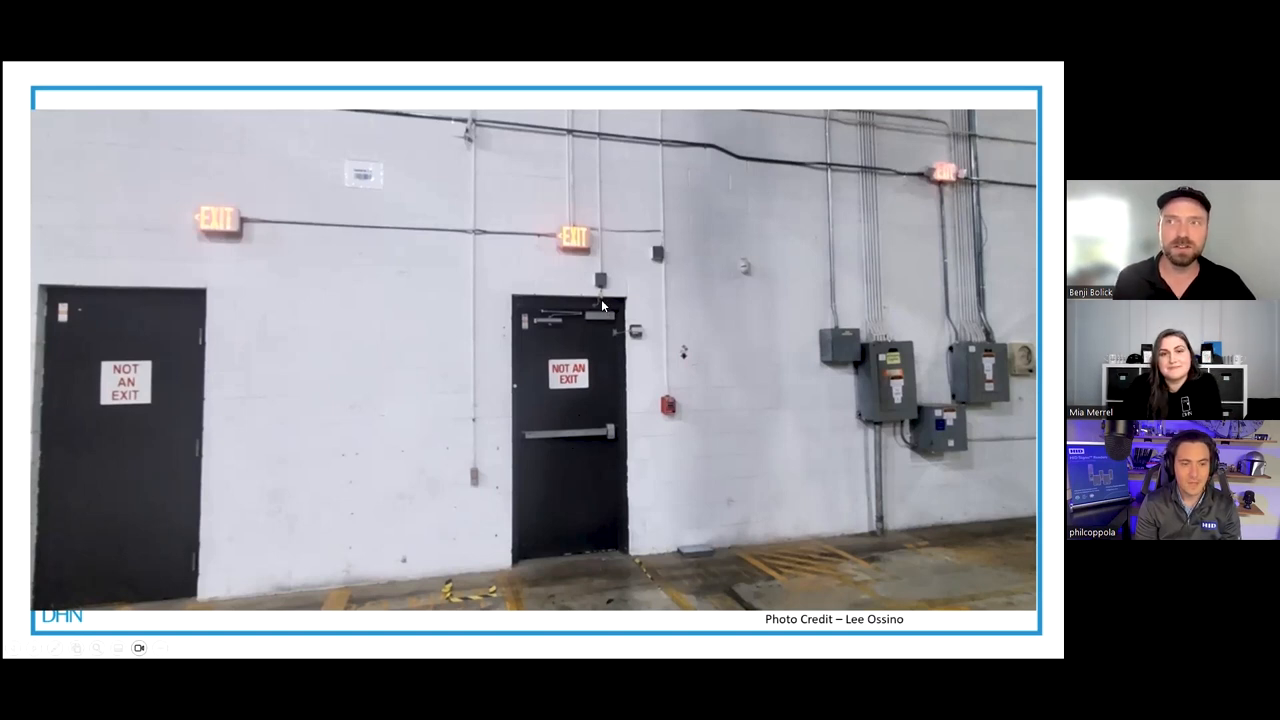